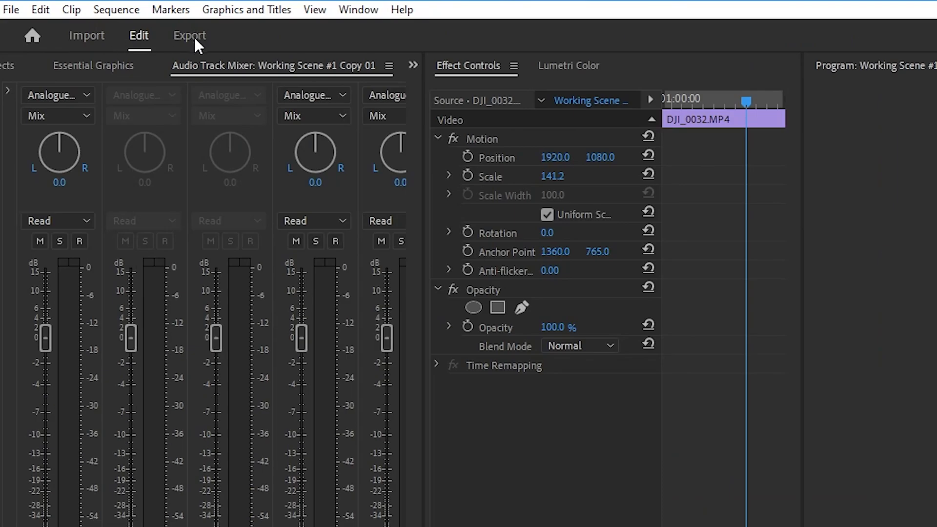
- Show the H.264 export settings for the Working Scene #1 Copy 01 sequence
left_click(190, 35)
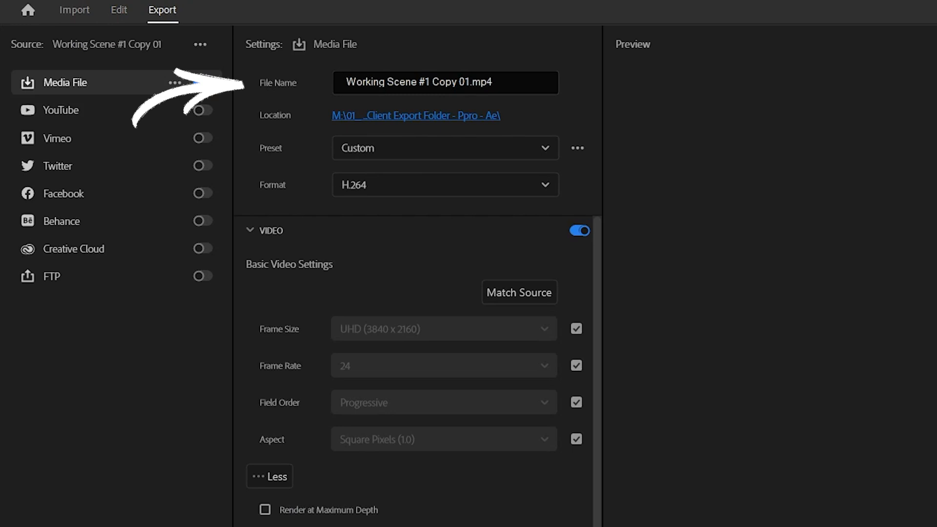
- Enable Media File output and choose the Match Source - Adaptive High Bitrate preset
left_click(203, 82)
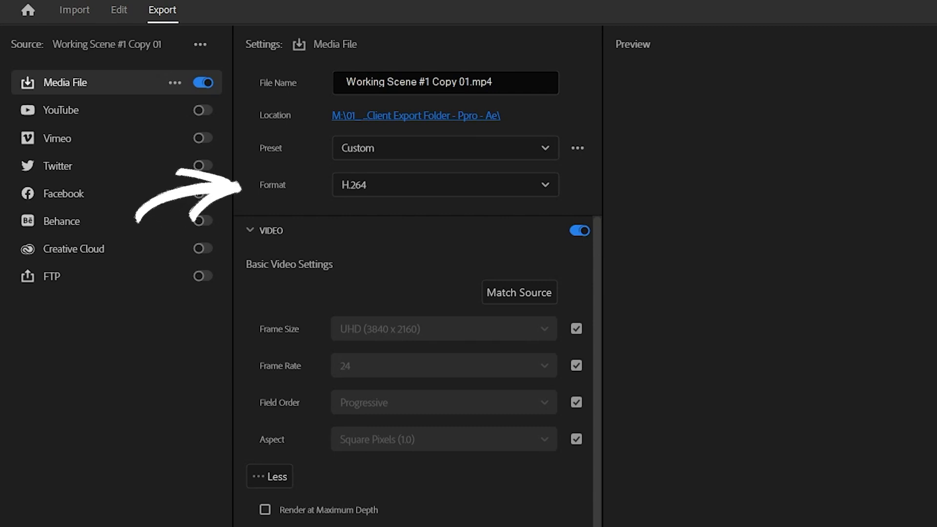
left_click(446, 184)
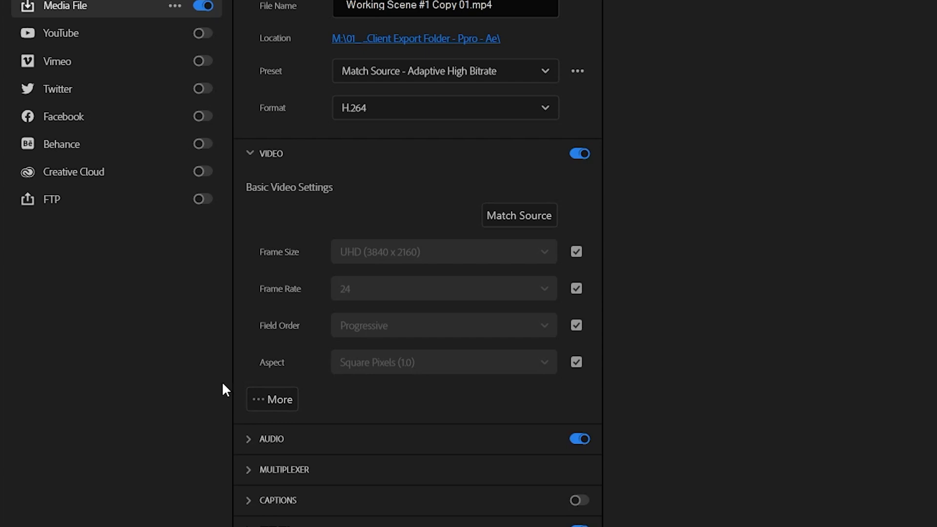
- Enable Render at Maximum Depth and Use Maximum Render Quality in the video settings
left_click(273, 399)
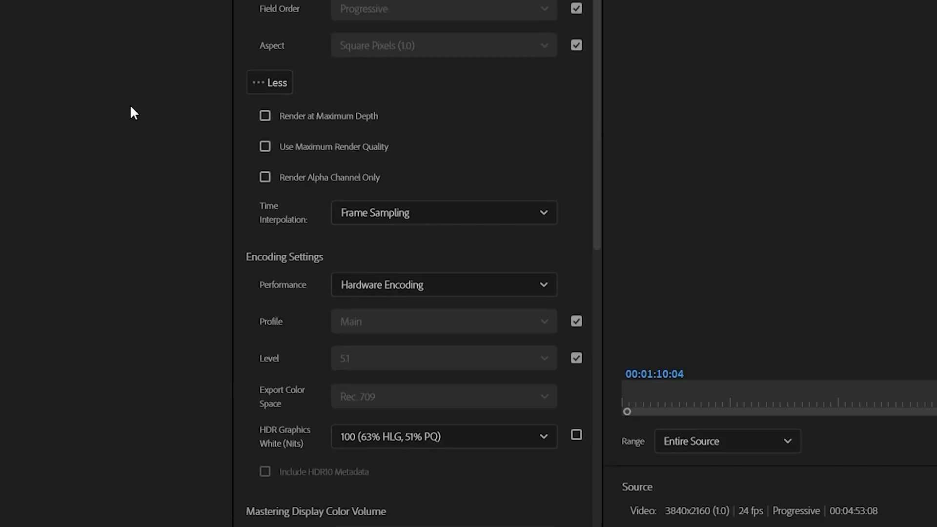
left_click(264, 116)
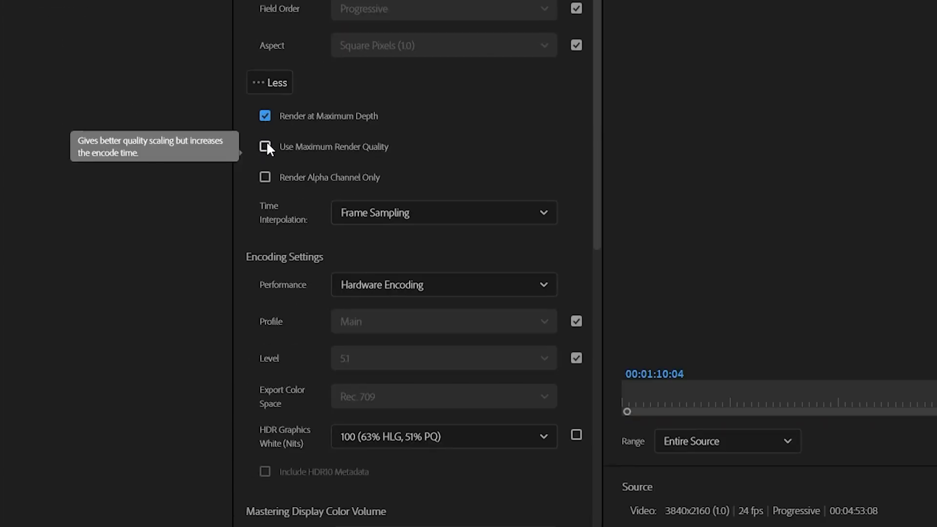
left_click(265, 146)
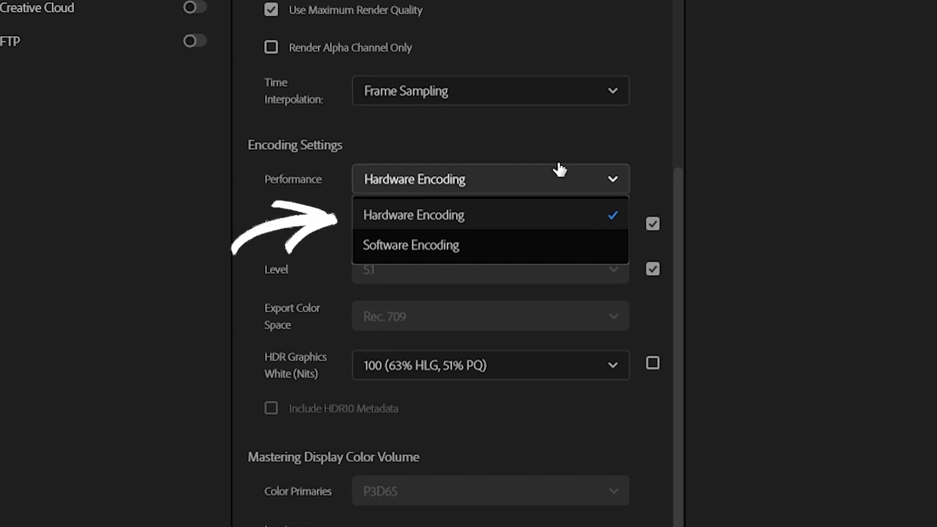
- Keep Hardware Encoding and bring the Bitrate Settings with CBR, VBR 1 pass and VBR 2 pass into view
left_click(413, 214)
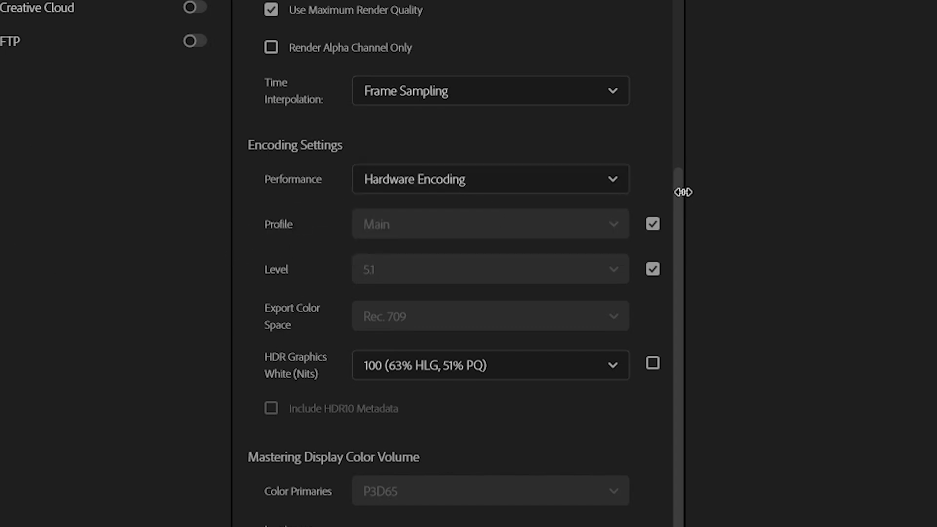
scroll("down", 3)
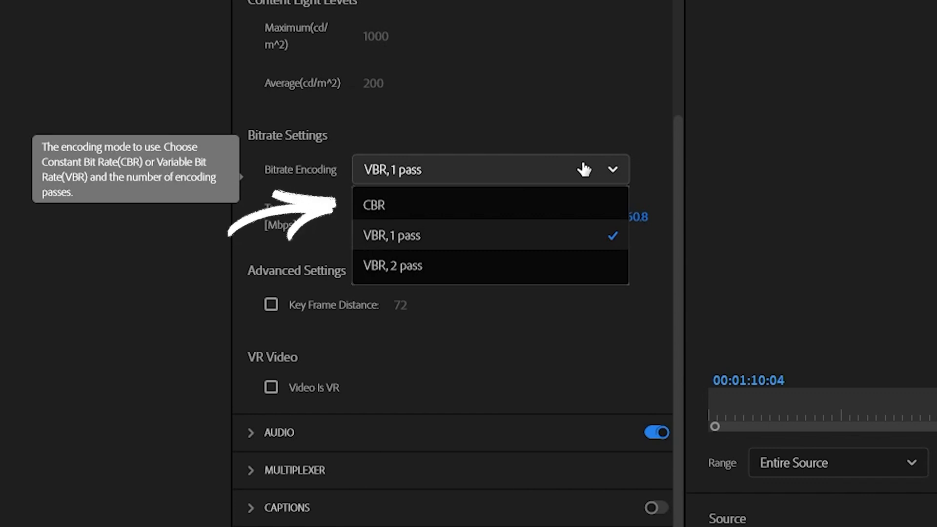
mouse_move(558, 174)
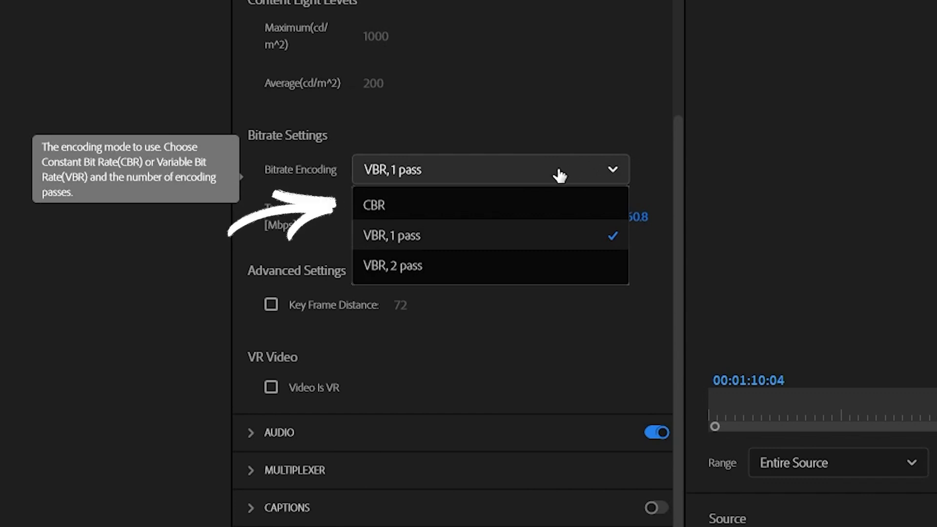
- Set Bitrate Encoding to CBR, turning the export preset into Custom
left_click(374, 205)
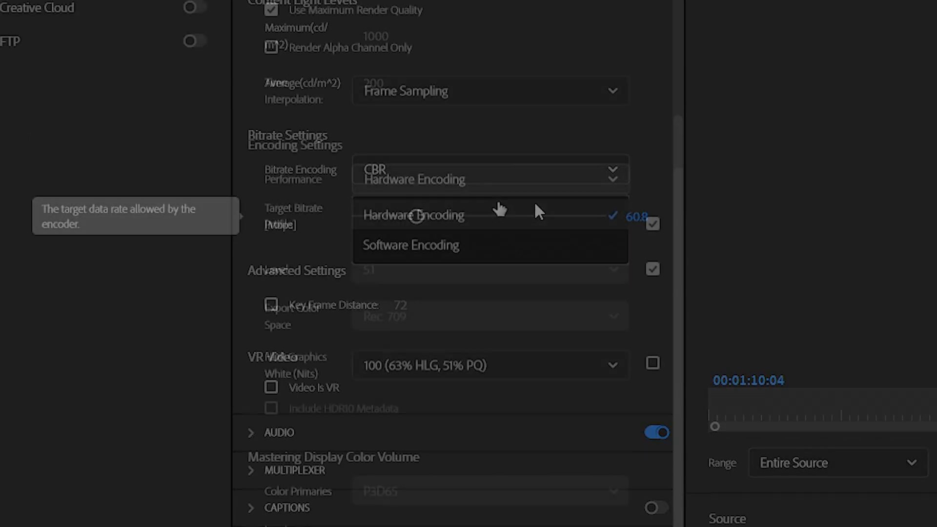
left_click(414, 215)
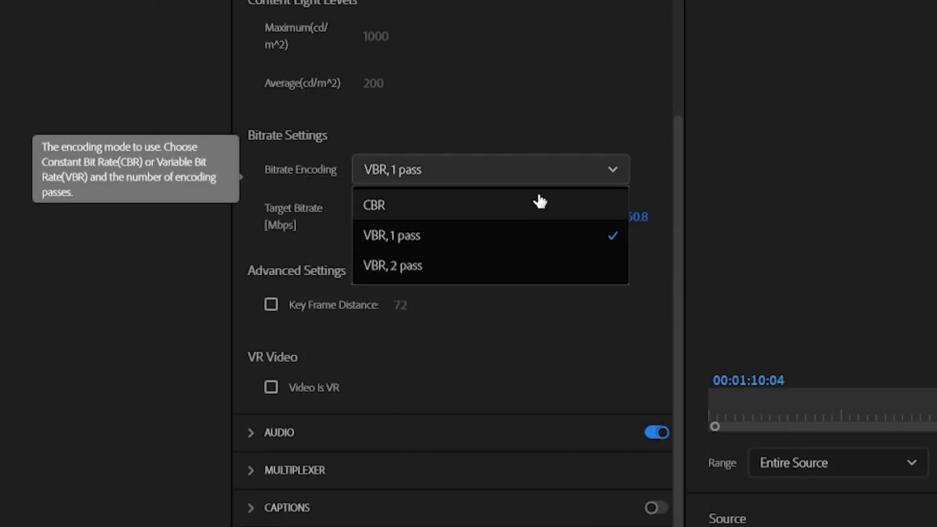
left_click(372, 205)
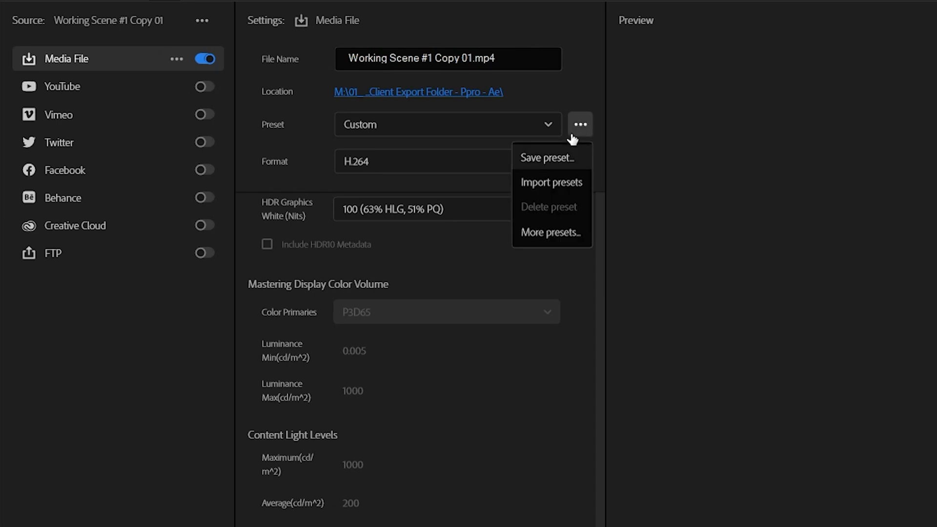
mouse_move(555, 160)
type("Y")
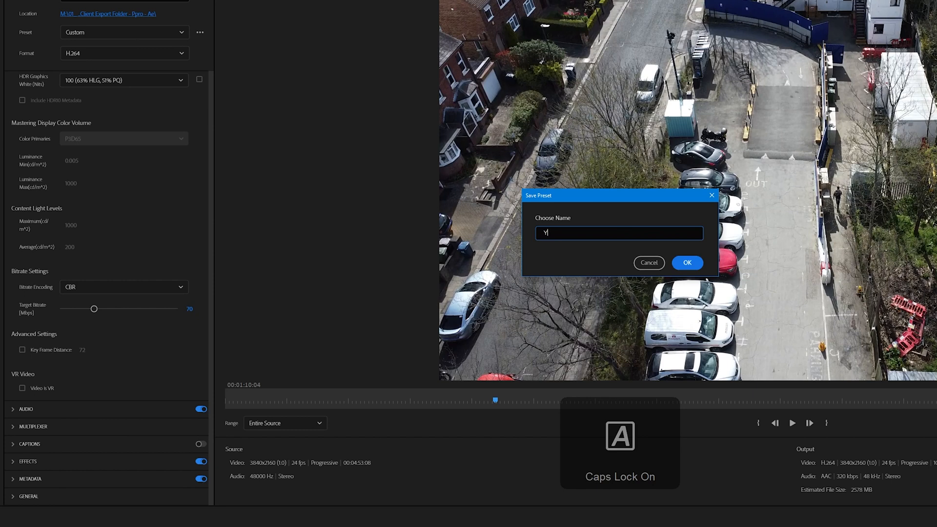
- Save the current settings as a preset named Youtube 4k CBR 70
type("outube 4k CB")
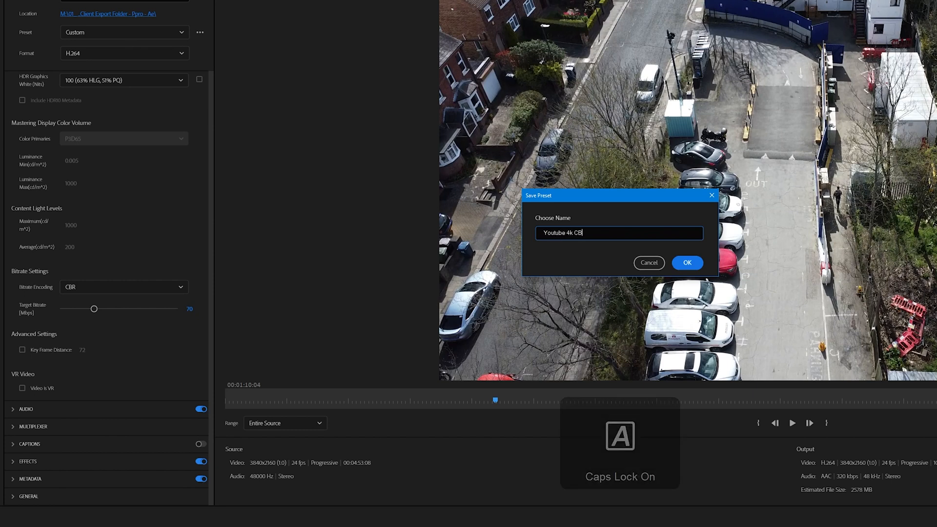
left_click(687, 262)
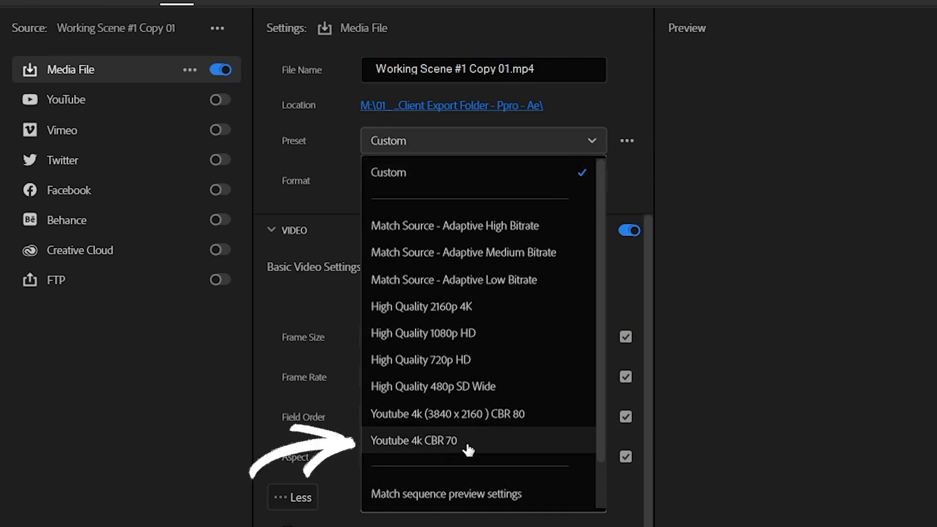
- Apply the Youtube 4k CBR 70 preset for 3840x2160 output at 70 Mbps CBR
left_click(412, 440)
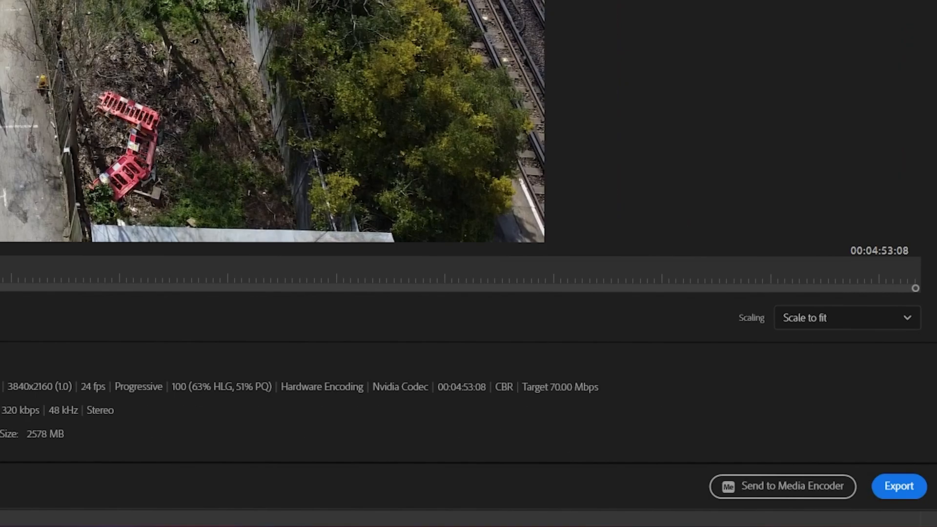
mouse_move(782, 486)
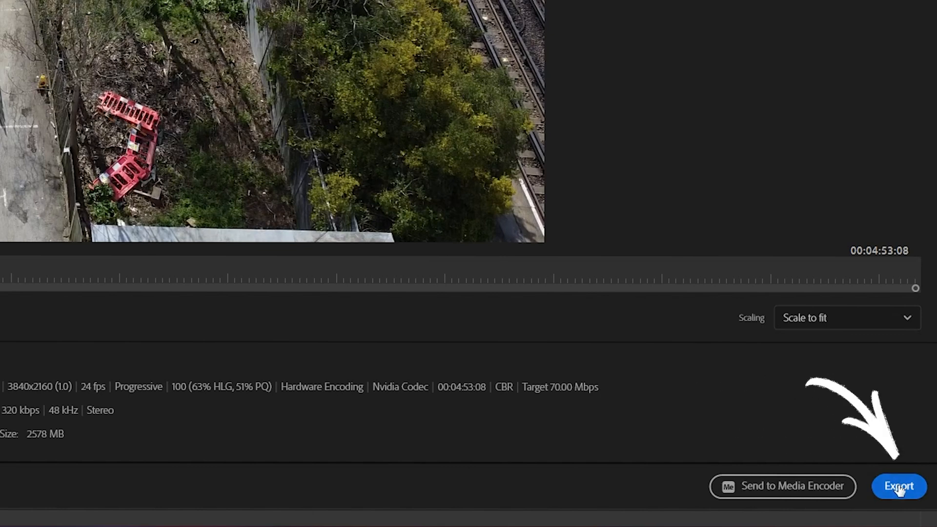
- Start encoding Working Scene #1 Copy 01 with these settings
left_click(898, 487)
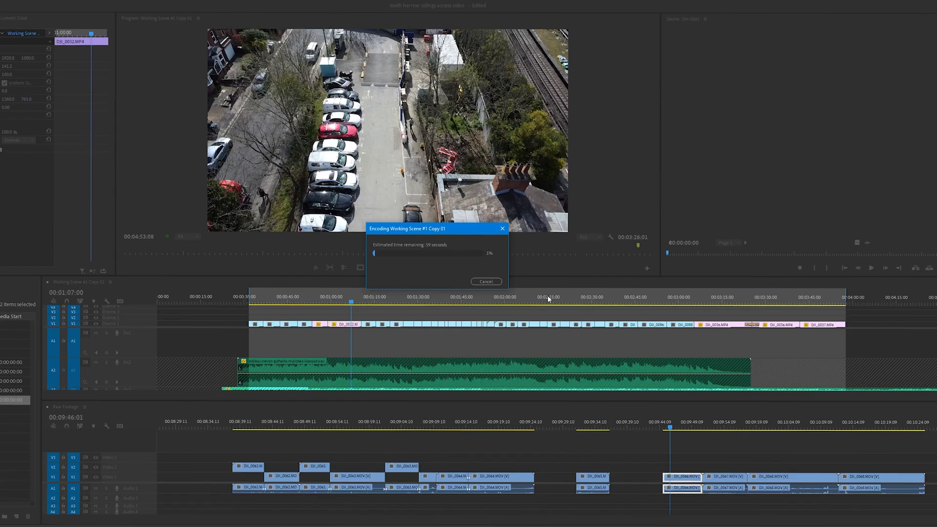
mouse_move(847, 354)
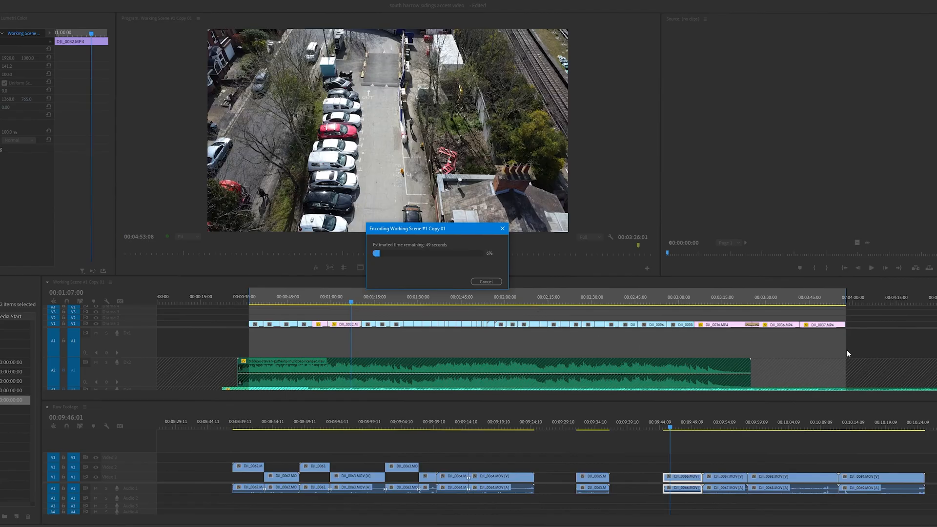
mouse_move(681, 334)
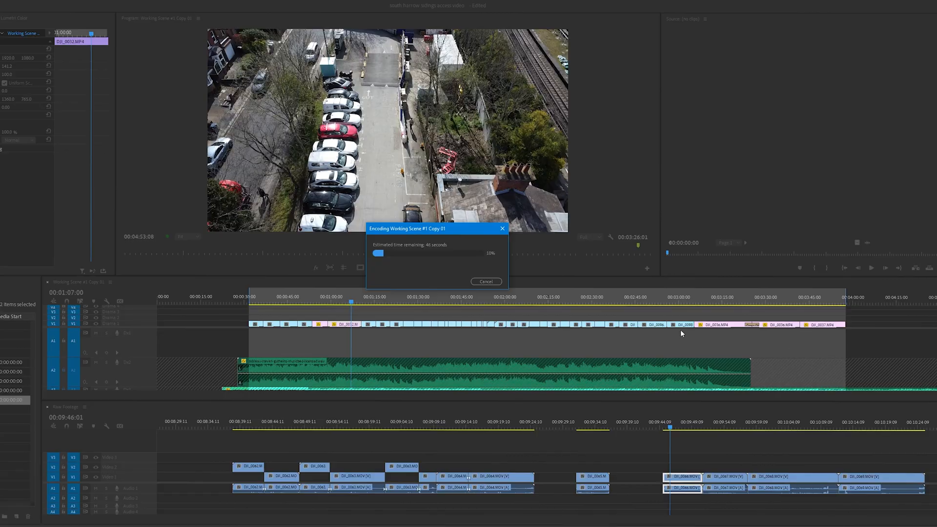